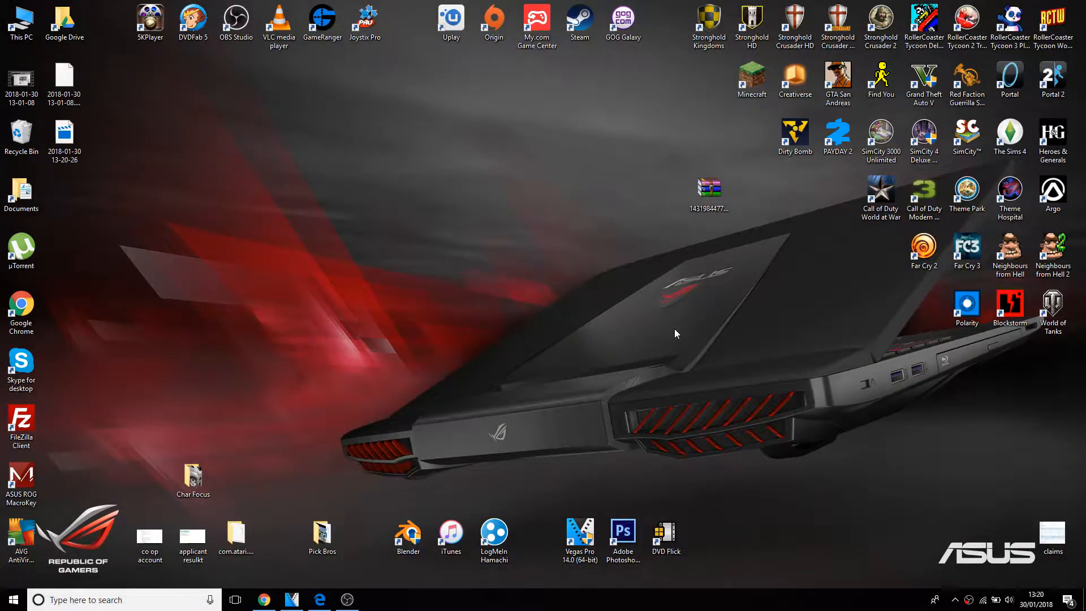
mouse_move(560, 415)
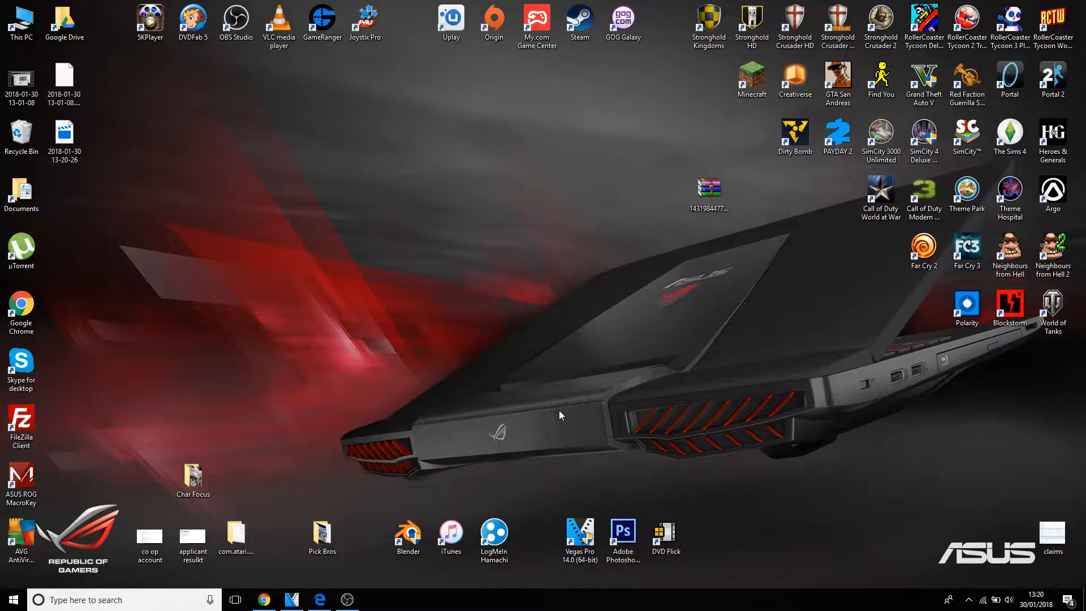
mouse_move(315, 597)
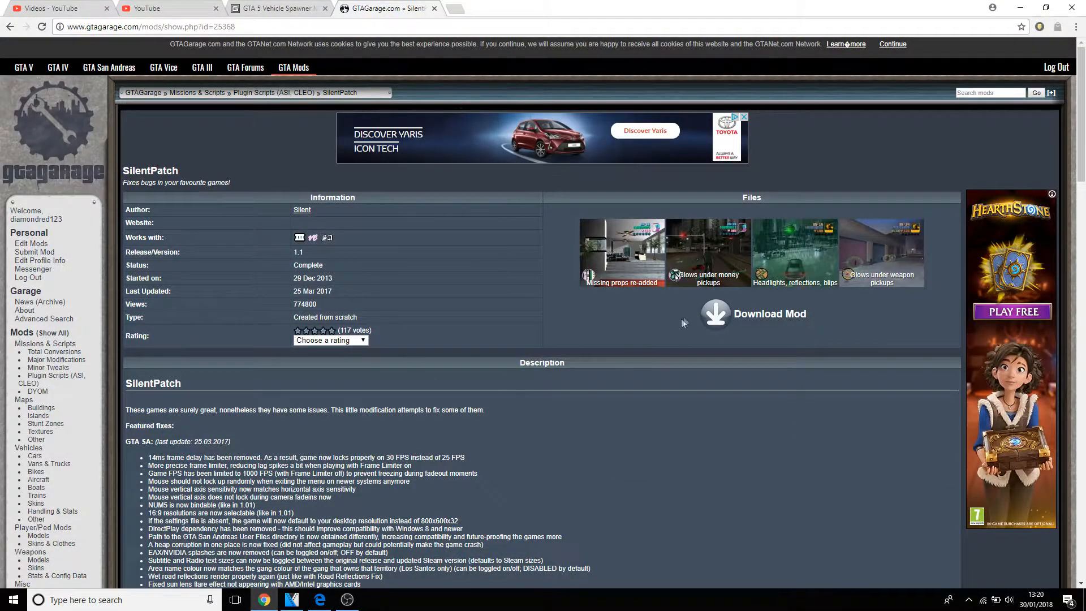
- Download SilentPatchSA 1.1 Build 28 from GTAGarage and open the finished zip archive
click(715, 314)
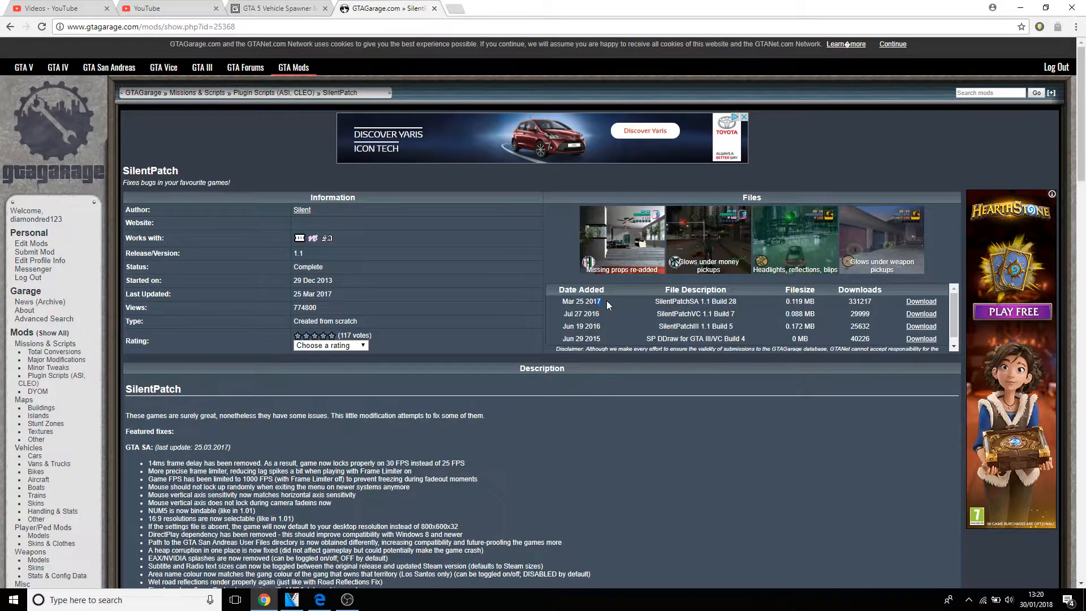
mouse_move(921, 301)
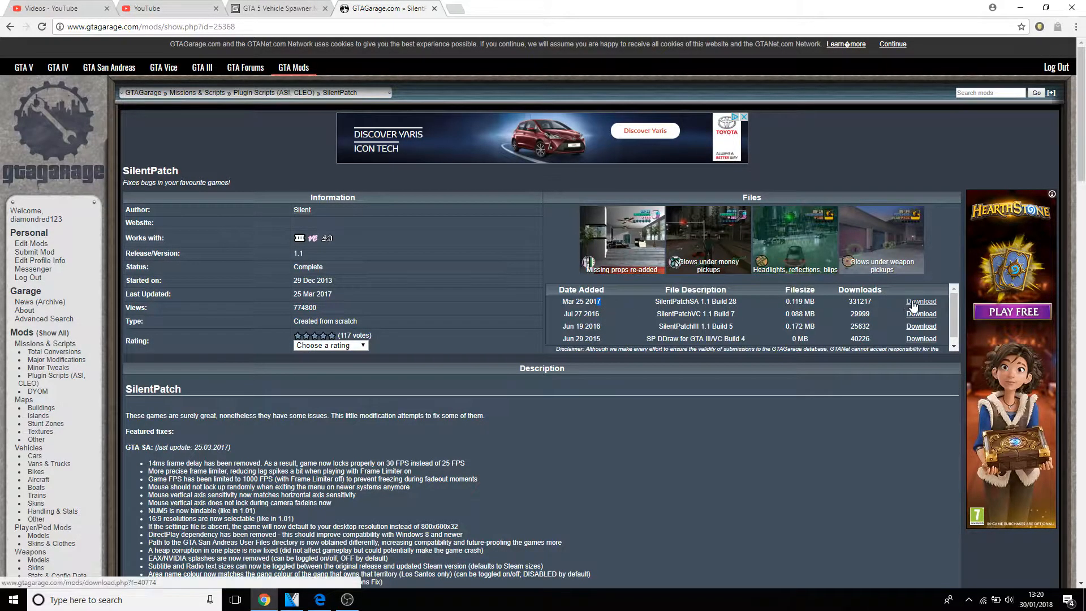
click(921, 301)
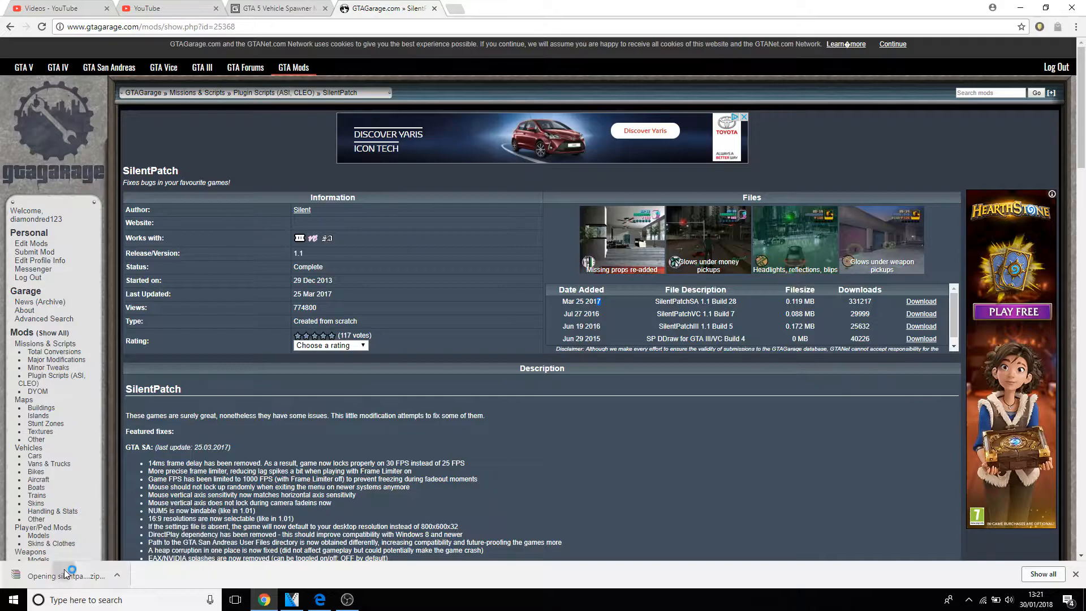
click(66, 576)
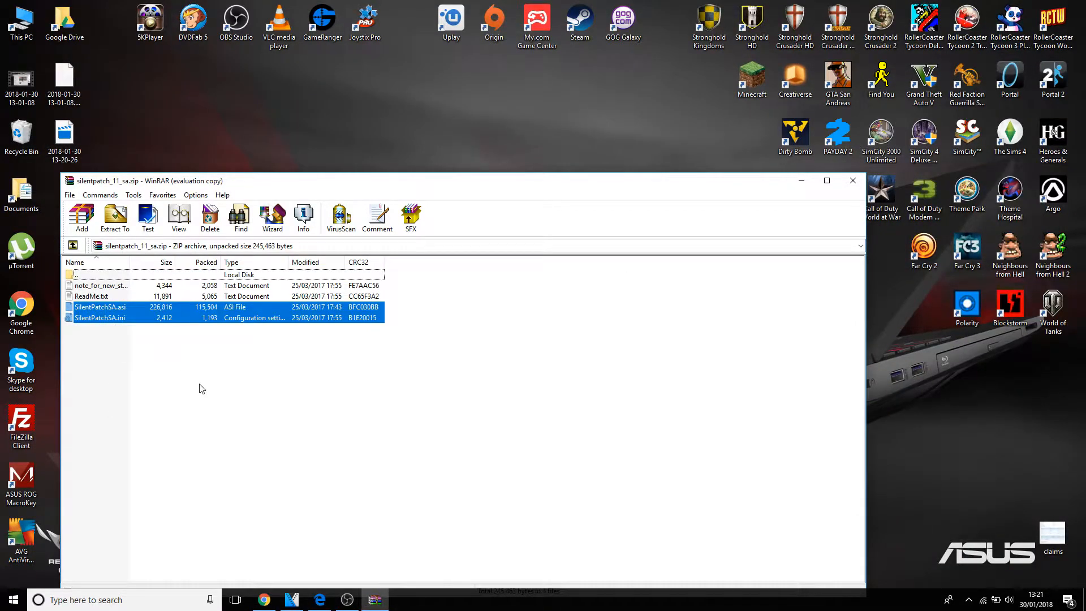
- View SilentPatchSA.asi and SilentPatchSA.ini in WinRAR, then return to the Chrome page
click(101, 285)
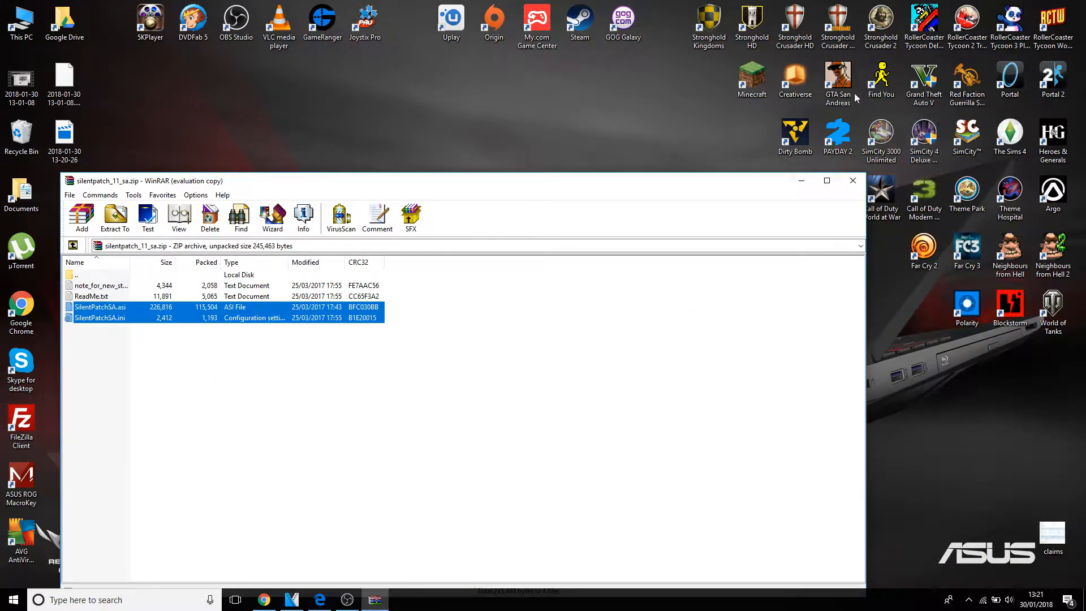
click(364, 378)
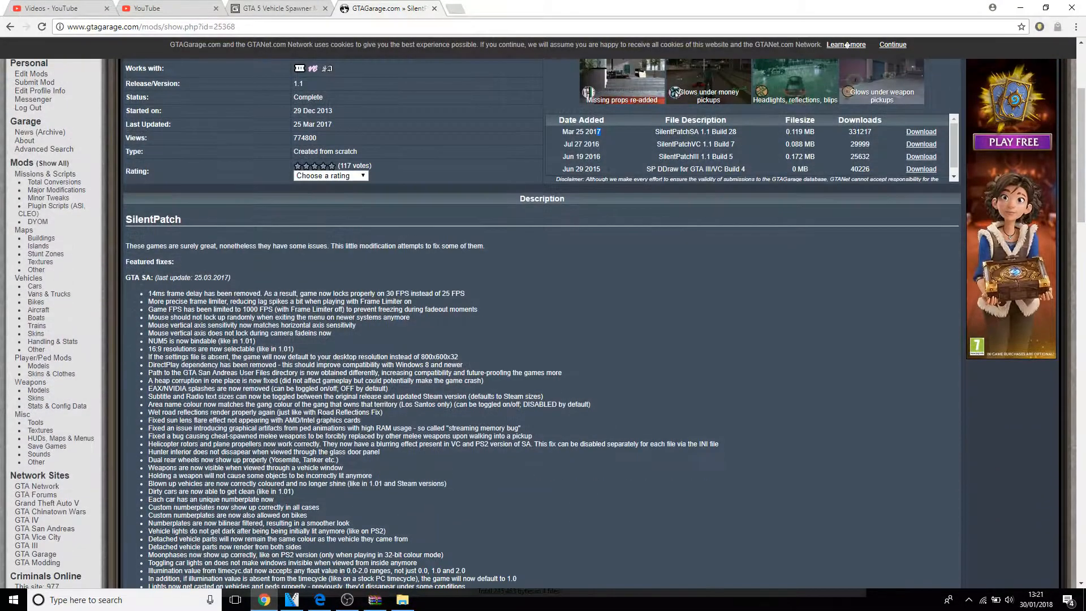
scroll(down, 3)
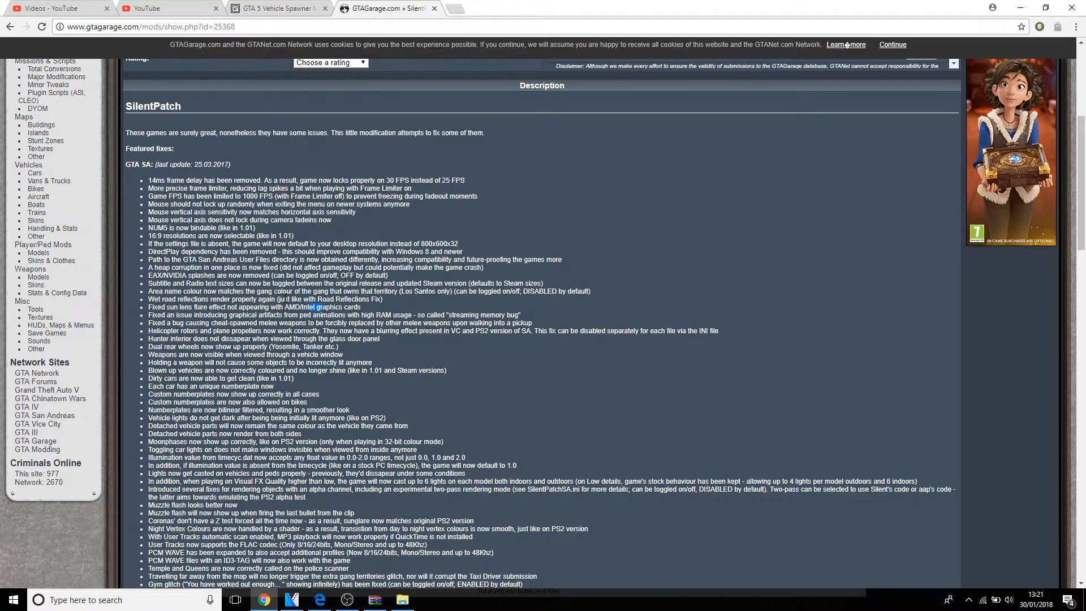
scroll(down, 3)
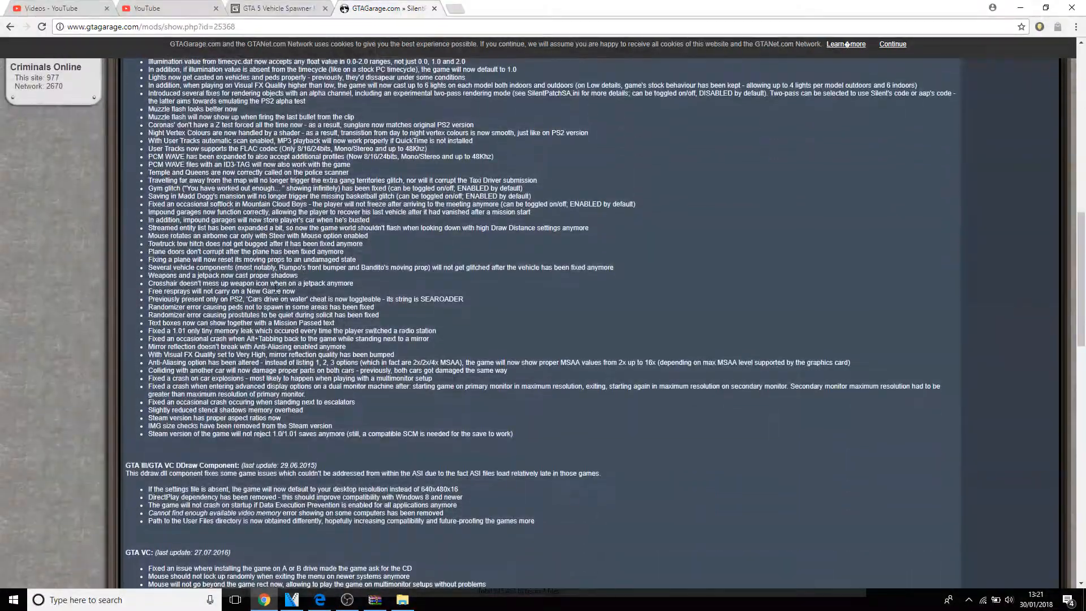